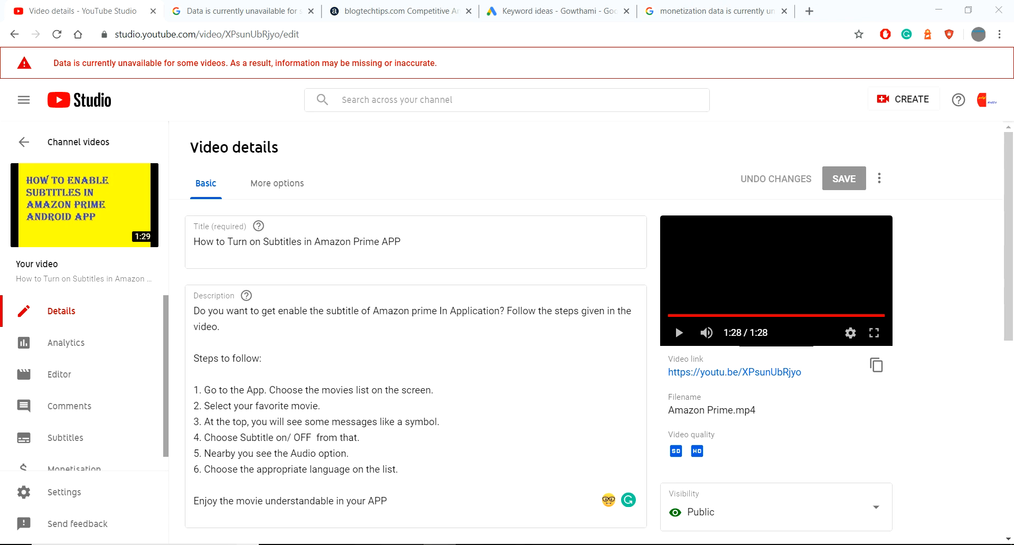
- Return to the channel videos list and reload the page to clear the data warning
{"action": "scroll", "scroll_direction": "down", "scroll_amount": 3}
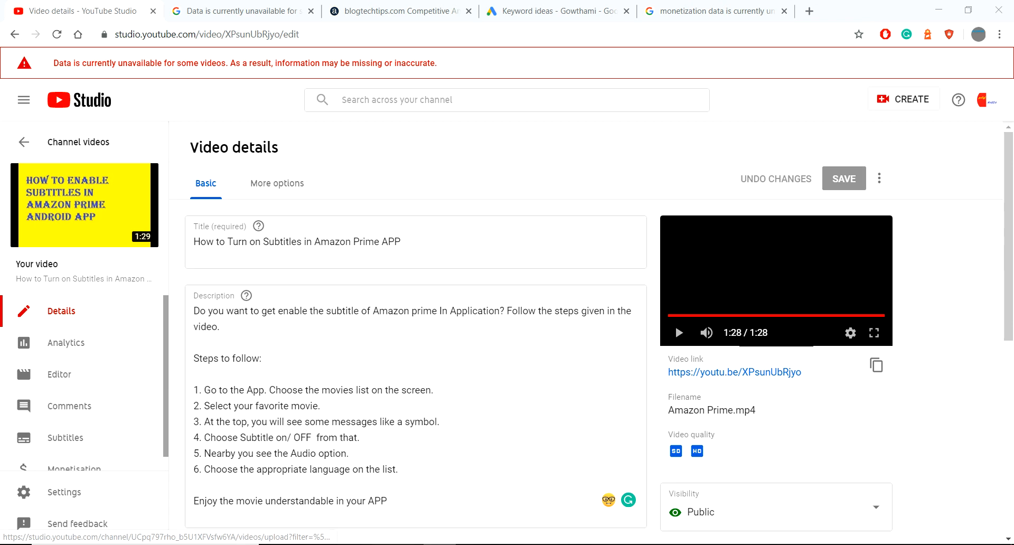
{"action": "left_click", "coordinate": [23, 142]}
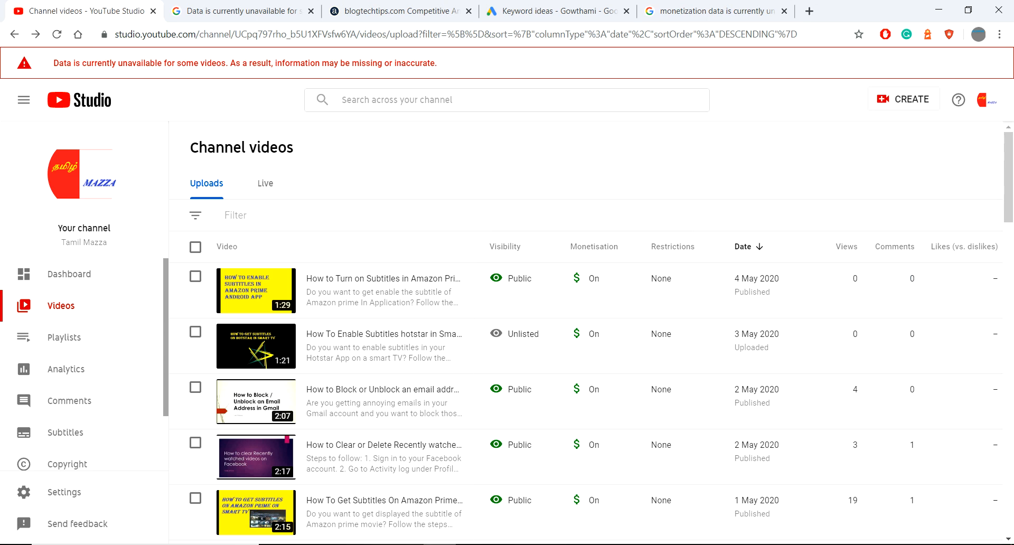
{"action": "mouse_move", "coordinate": [56, 34]}
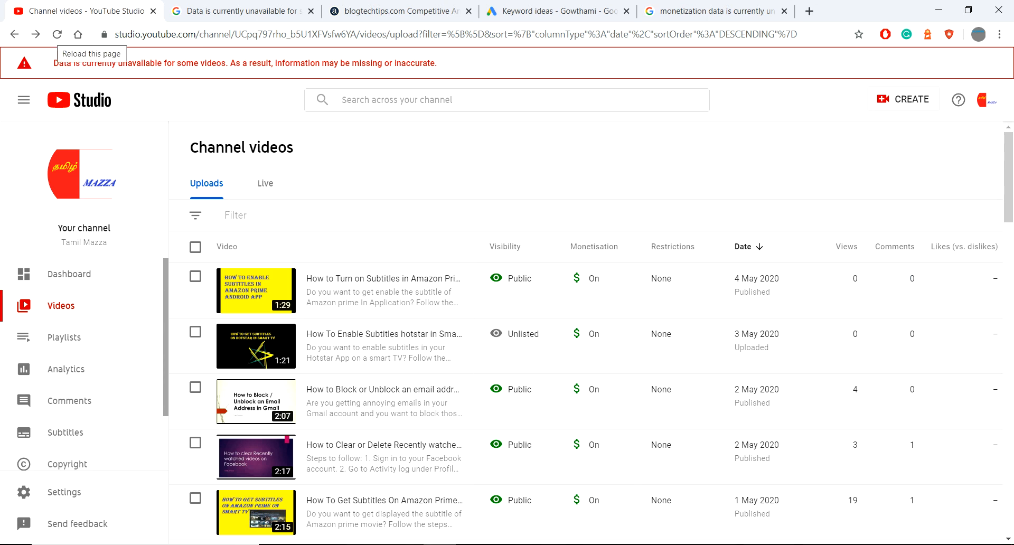
{"action": "left_click", "coordinate": [57, 34]}
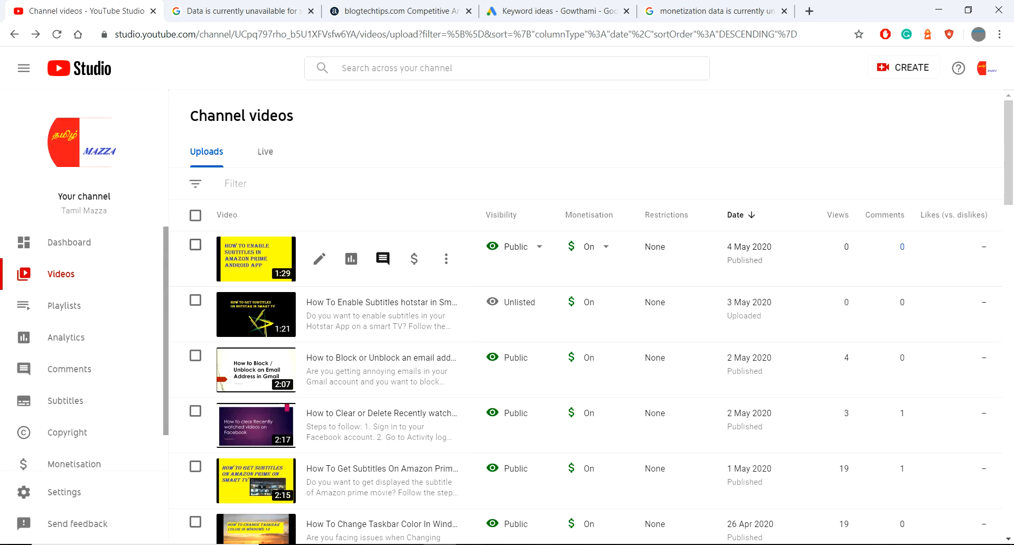
{"action": "mouse_move", "coordinate": [319, 259]}
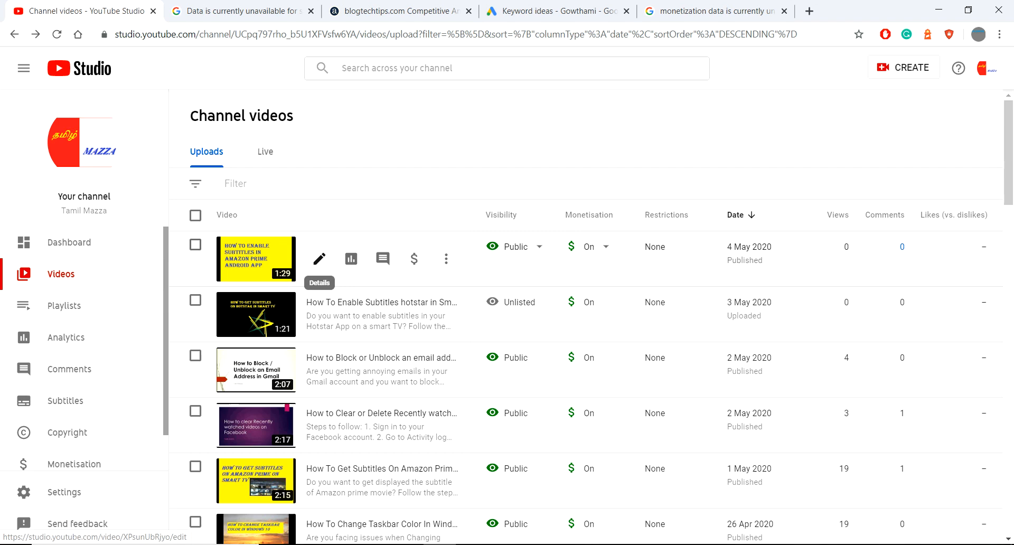
- Reopen the details of the Amazon Prime subtitles video
{"action": "left_click", "coordinate": [319, 259]}
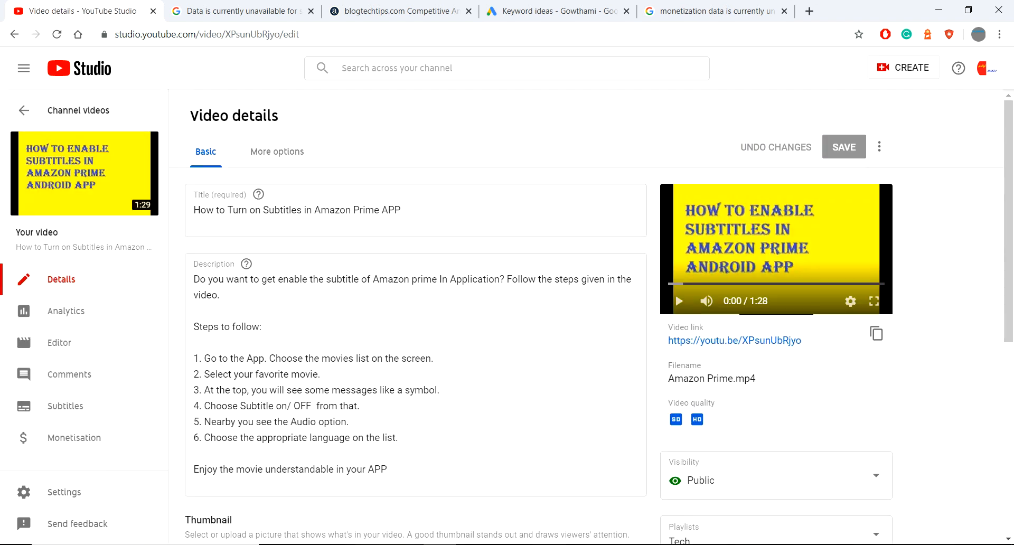
- Review the video's More options (licence, category, language) and Basic audience settings, then return to Details
{"action": "left_click", "coordinate": [276, 151]}
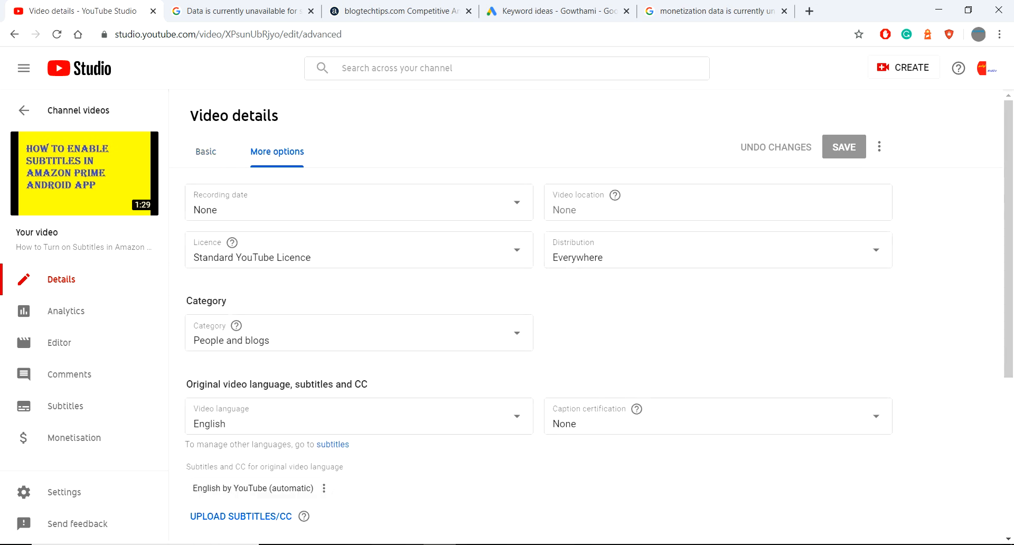
{"action": "left_click", "coordinate": [206, 115]}
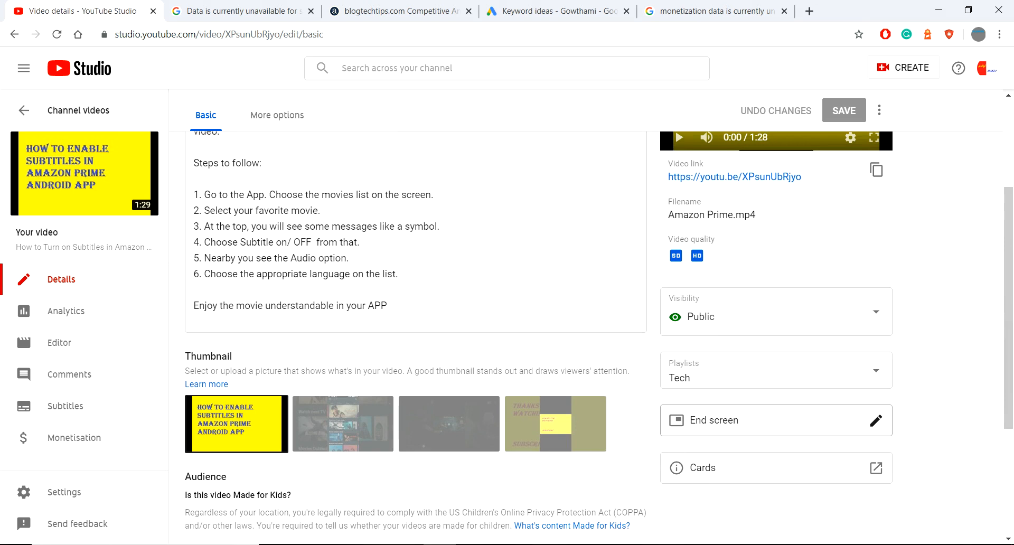
{"action": "scroll", "scroll_direction": "down", "scroll_amount": 3}
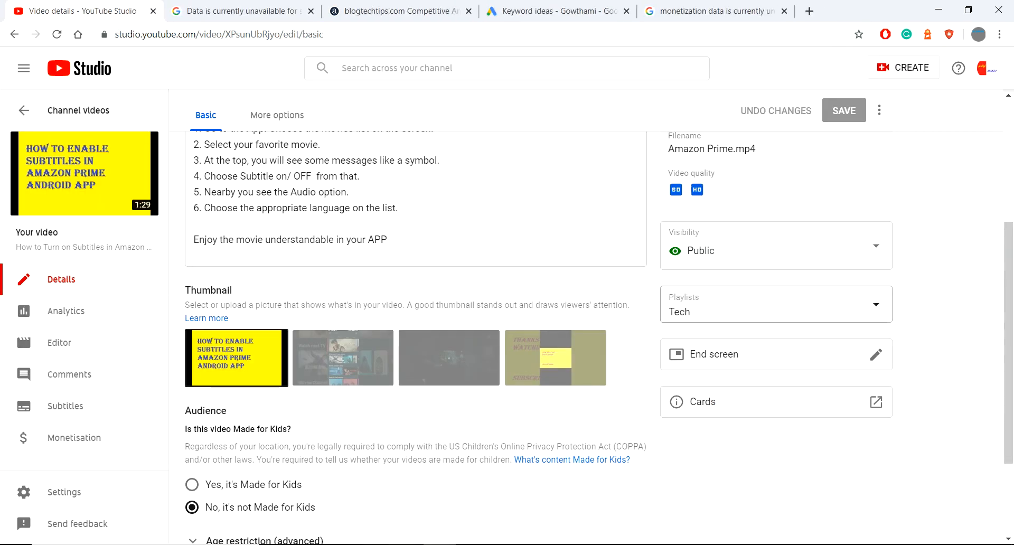
{"action": "scroll", "scroll_direction": "up", "scroll_amount": 3}
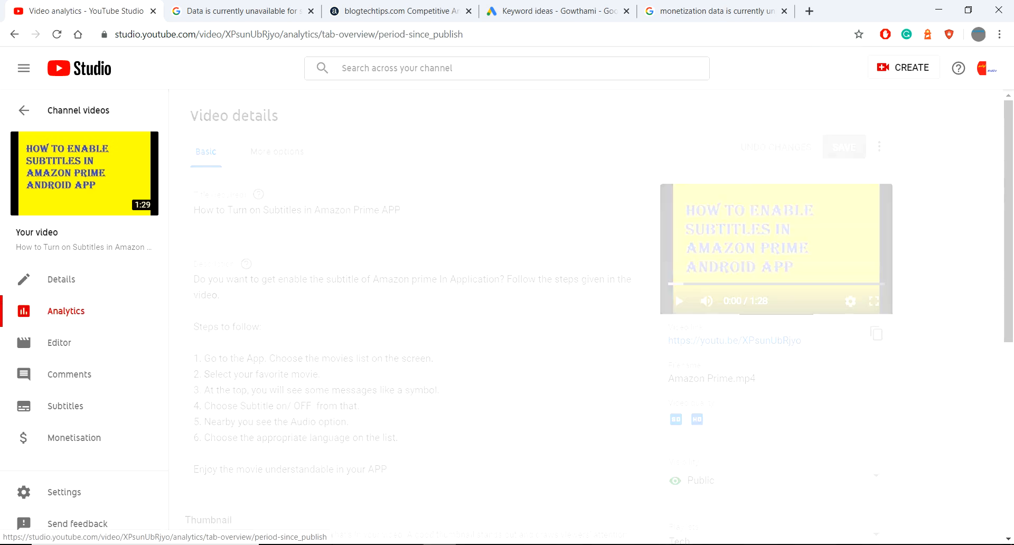
{"action": "left_click", "coordinate": [62, 279]}
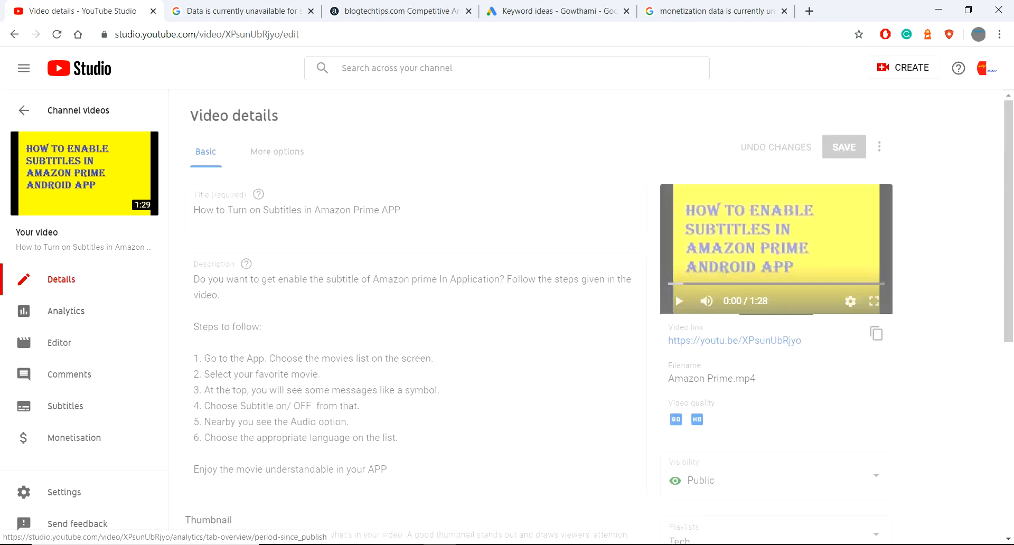